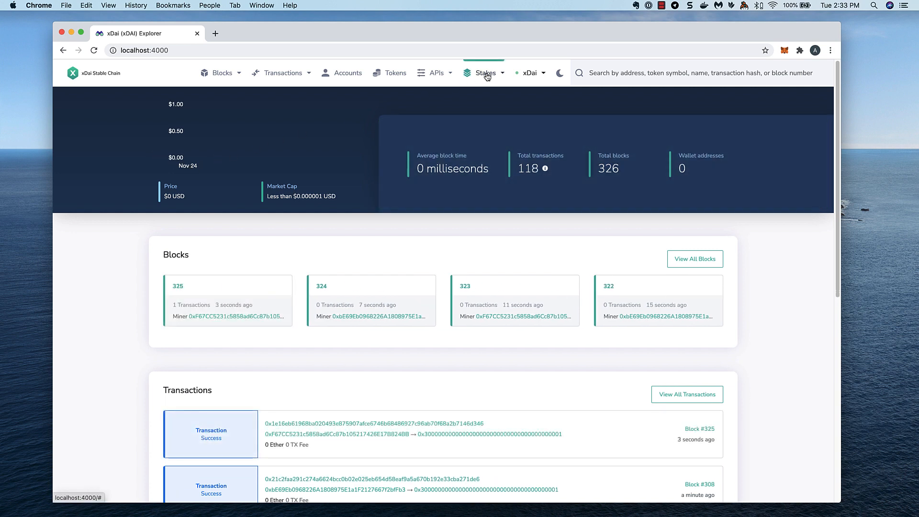
Step: Open the Stakes dropdown listing Validators, Active Pools and Inactive Pools
left_click(484, 73)
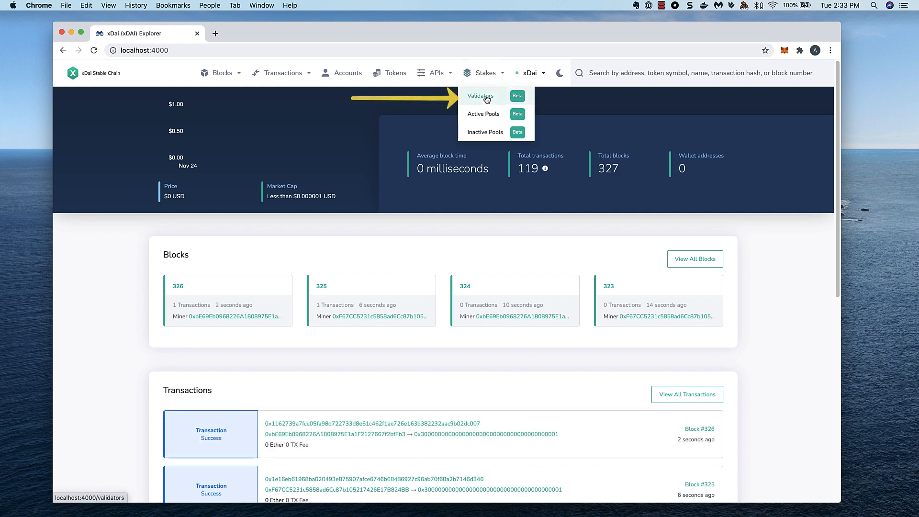
Step: Choose Validators from the Stakes menu to open the staking validators page
left_click(479, 96)
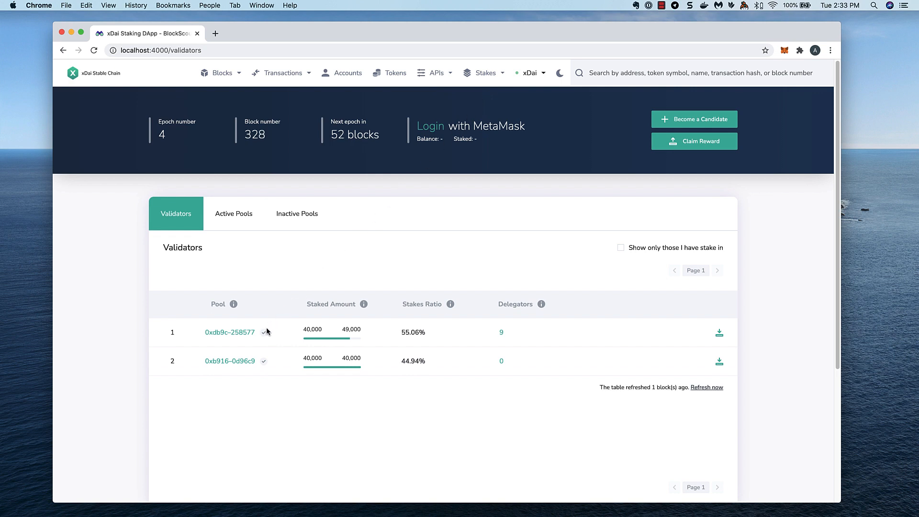
mouse_move(264, 334)
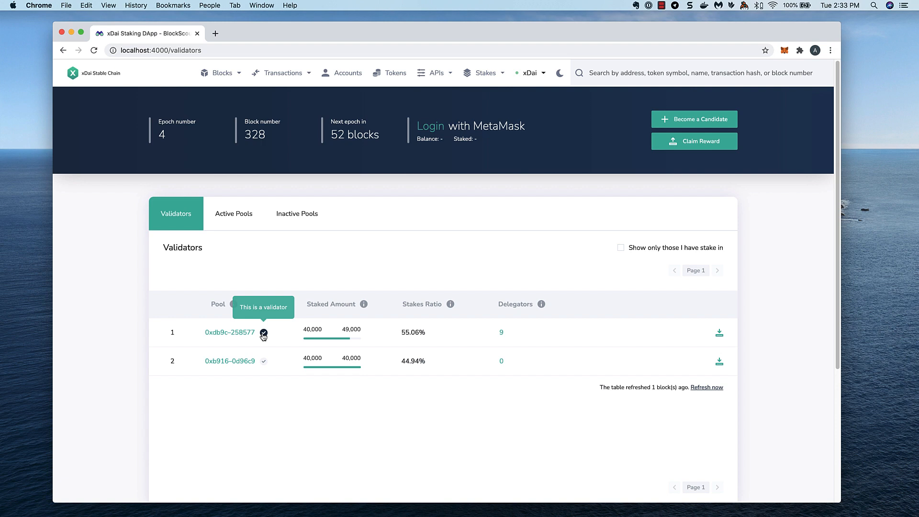
mouse_move(355, 313)
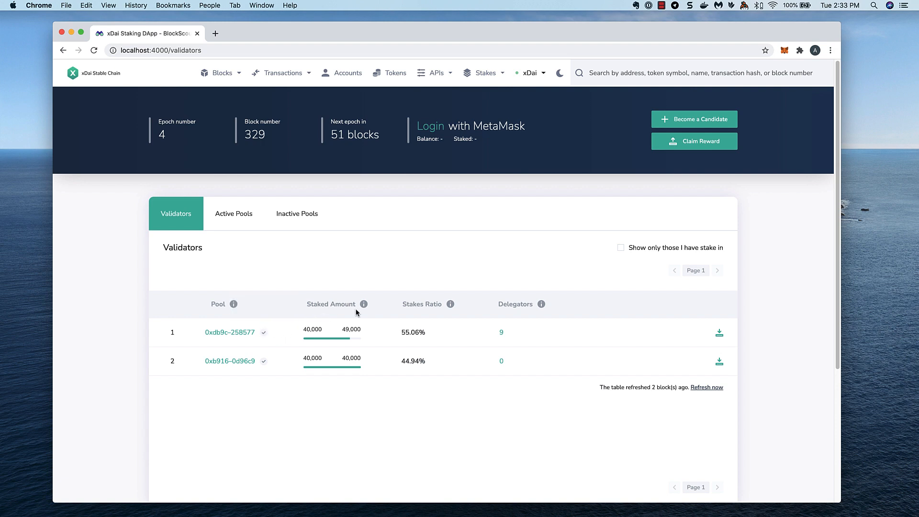
mouse_move(364, 303)
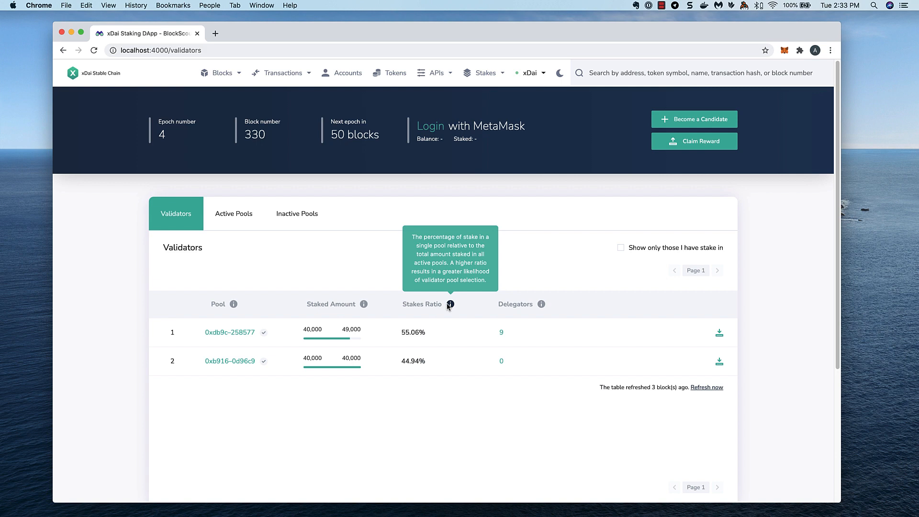
mouse_move(540, 305)
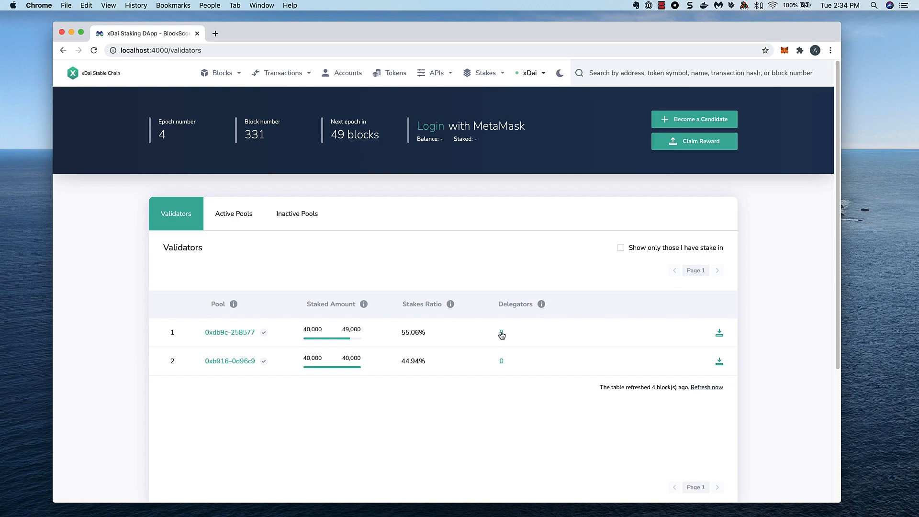
Step: Open the 9 delegators of the first validator pool
left_click(501, 335)
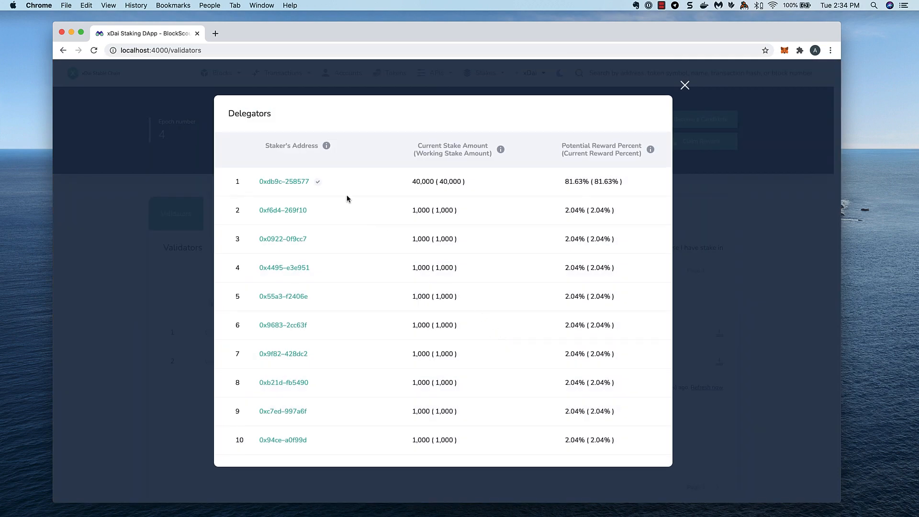
mouse_move(465, 235)
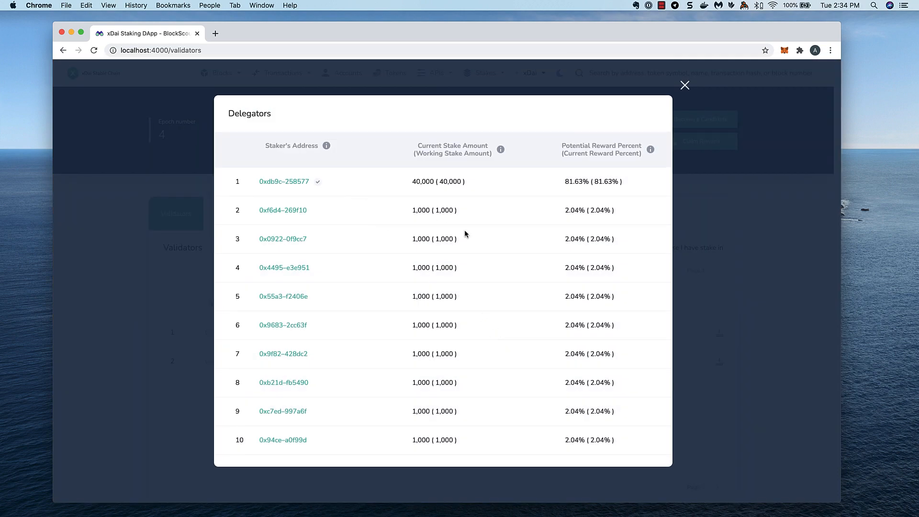
mouse_move(535, 256)
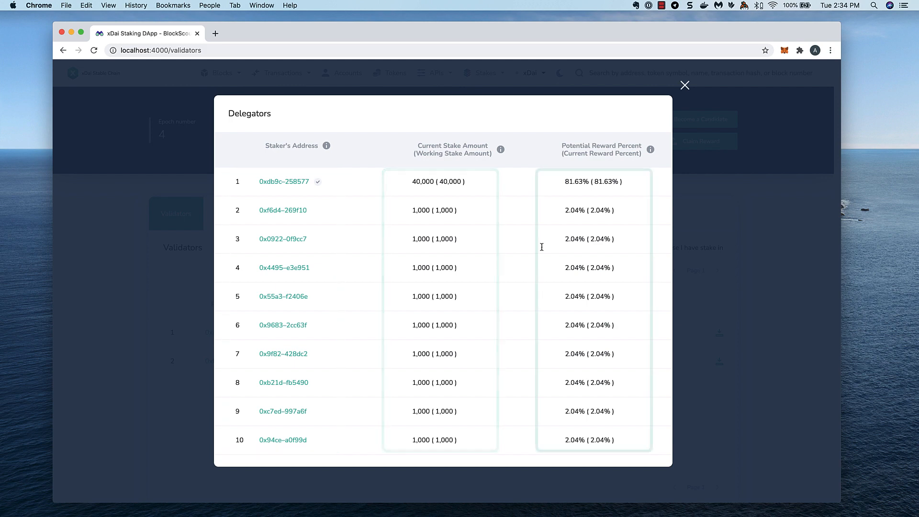
mouse_move(678, 104)
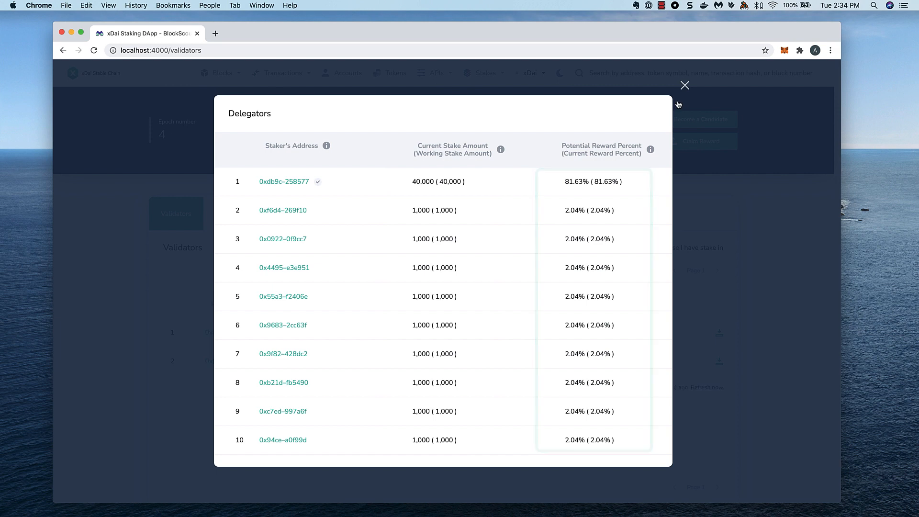
Step: Close the delegators list and log in with MetaMask using the STAKETEST1 account
left_click(683, 85)
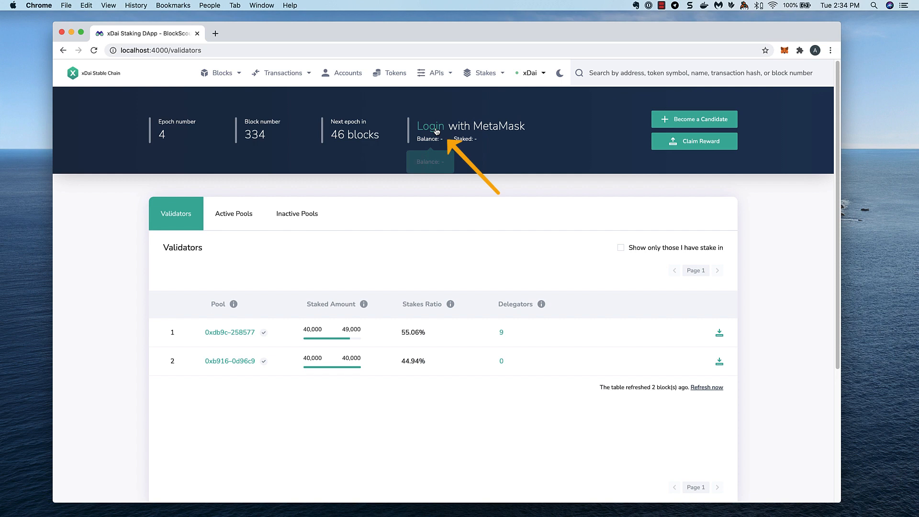
left_click(430, 126)
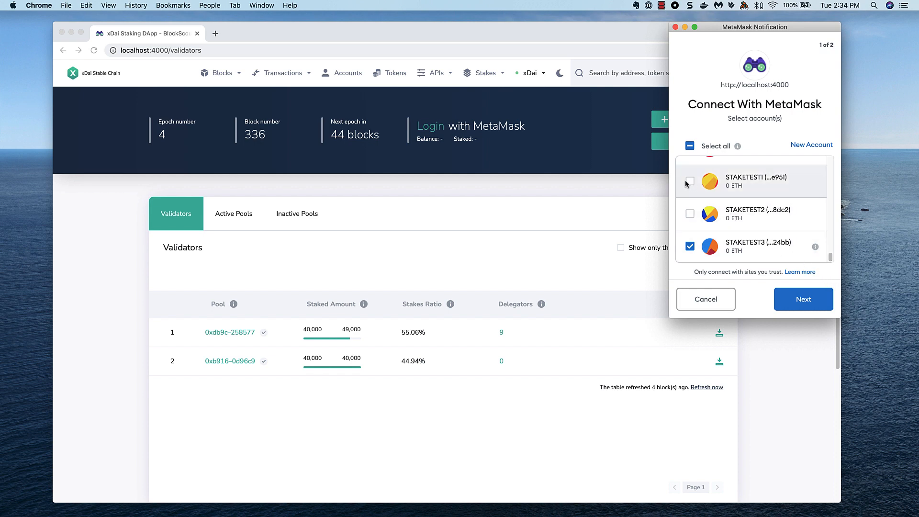
left_click(689, 181)
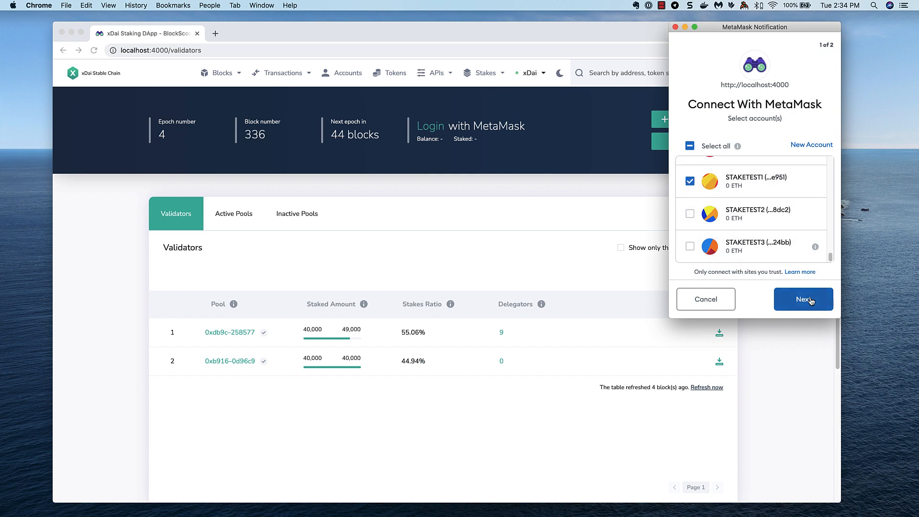
left_click(803, 298)
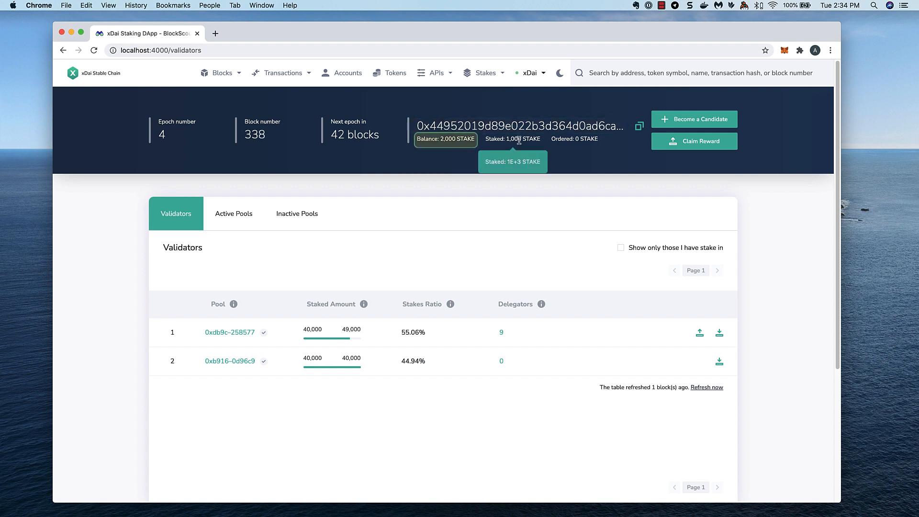
mouse_move(514, 138)
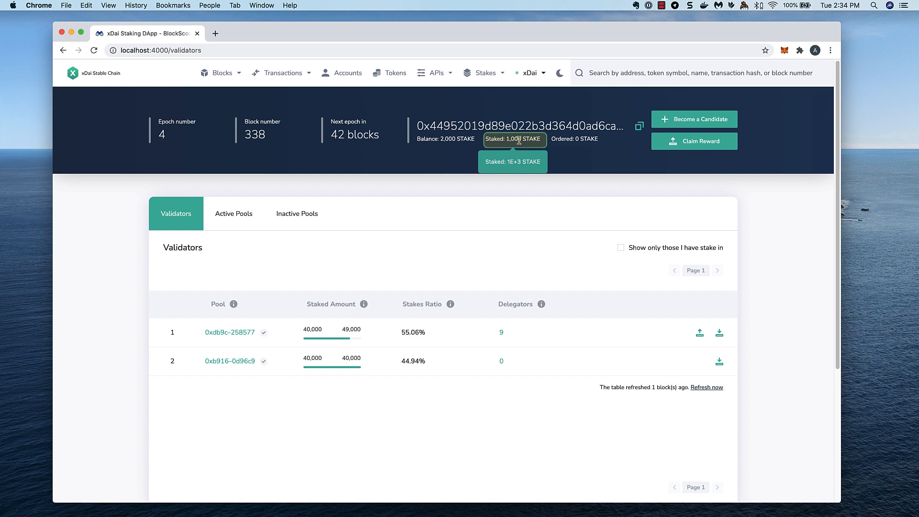
mouse_move(515, 138)
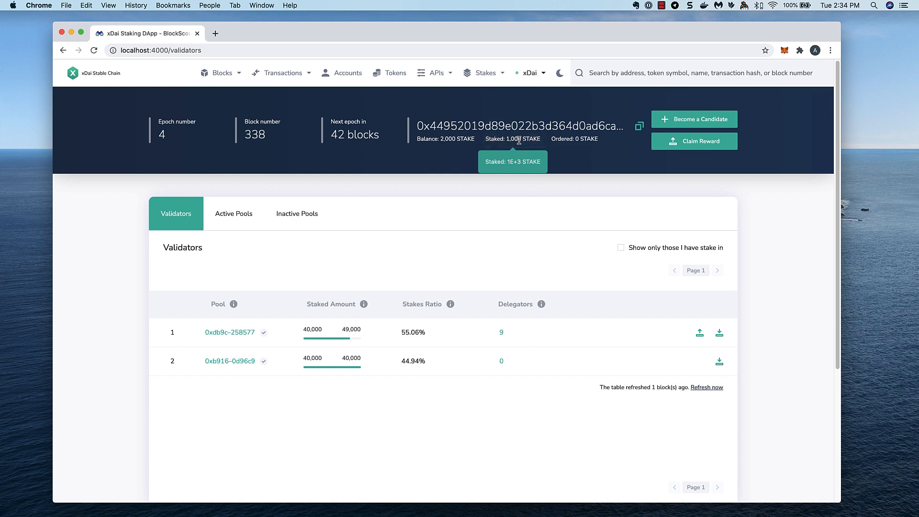
mouse_move(512, 139)
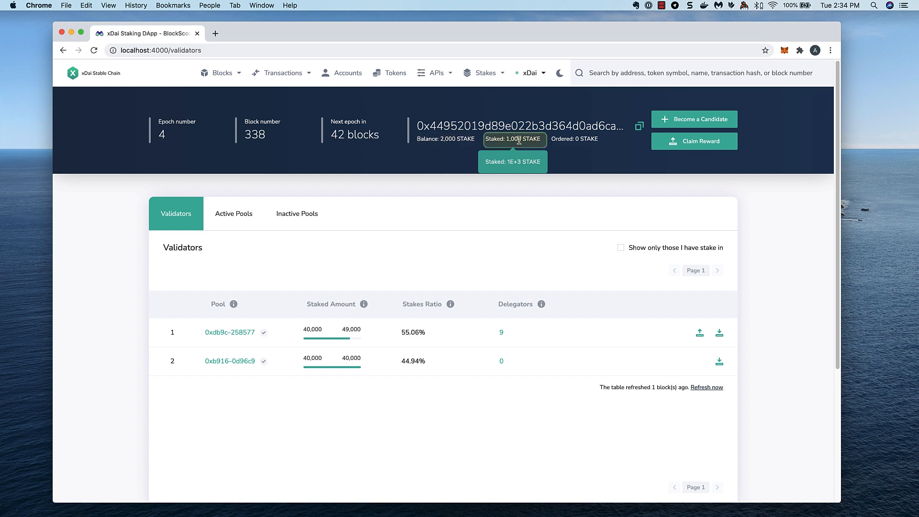
mouse_move(522, 248)
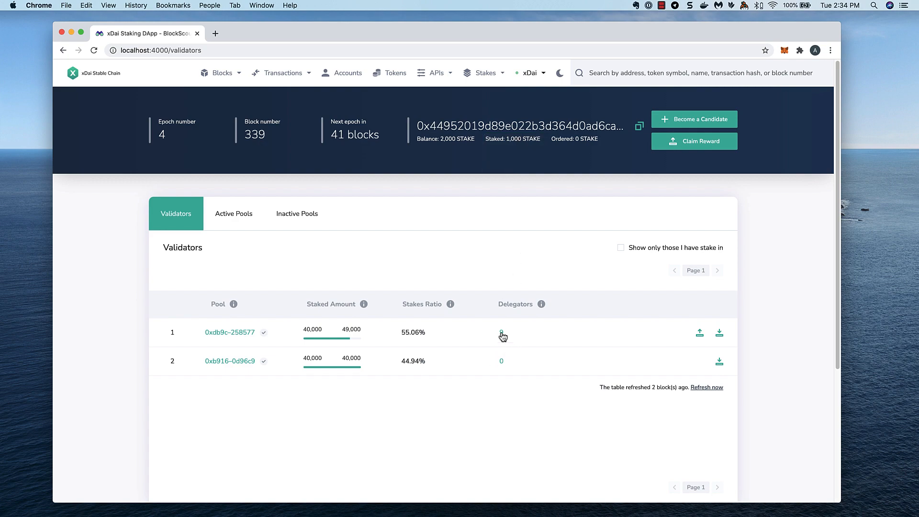
Step: Reopen the first pool's delegators to see the ME entry with 1,000 staked
left_click(501, 332)
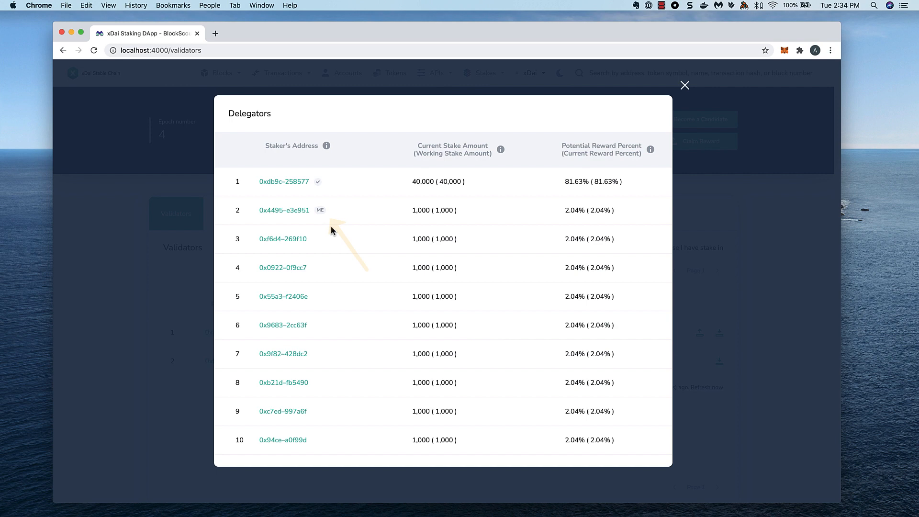
mouse_move(284, 210)
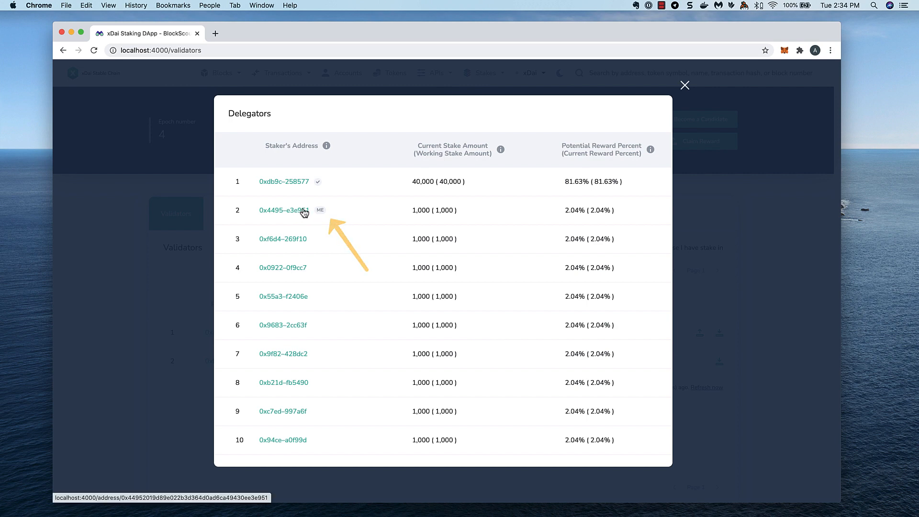
mouse_move(305, 334)
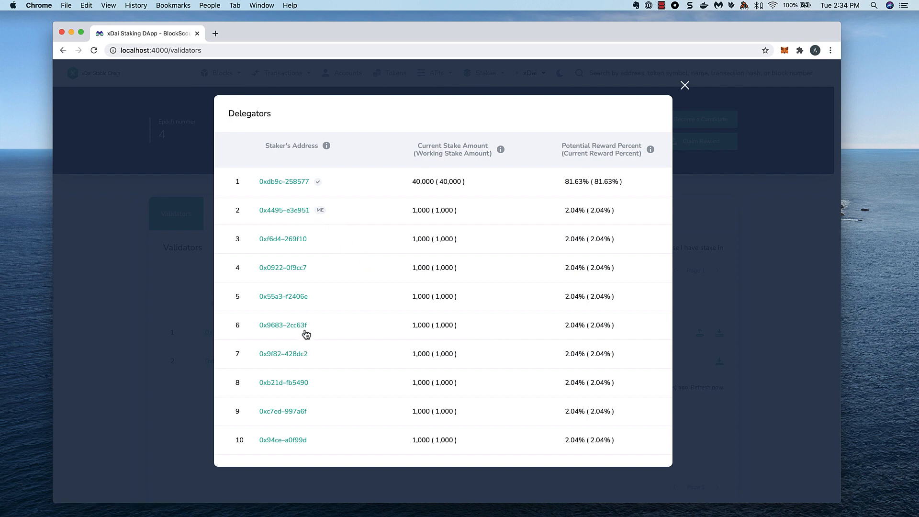
Step: Close the delegators modal and scroll down the Validators page
left_click(684, 85)
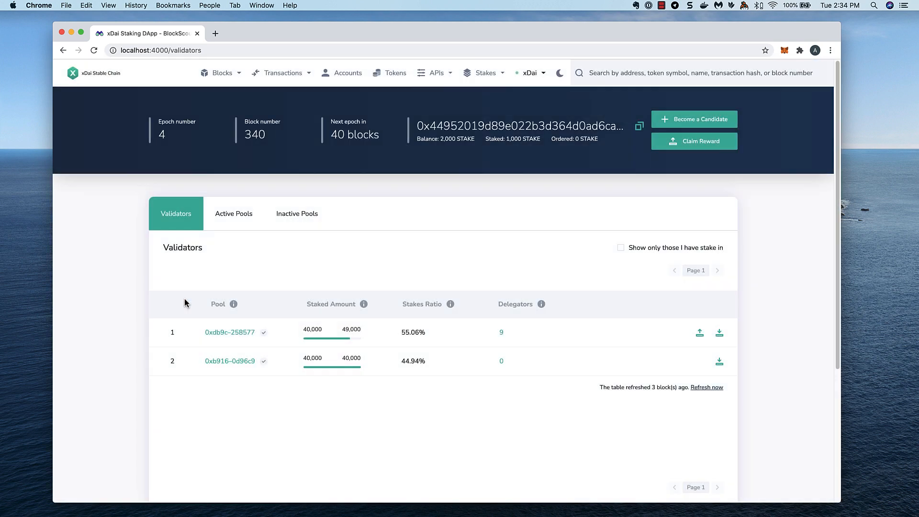
mouse_move(435, 218)
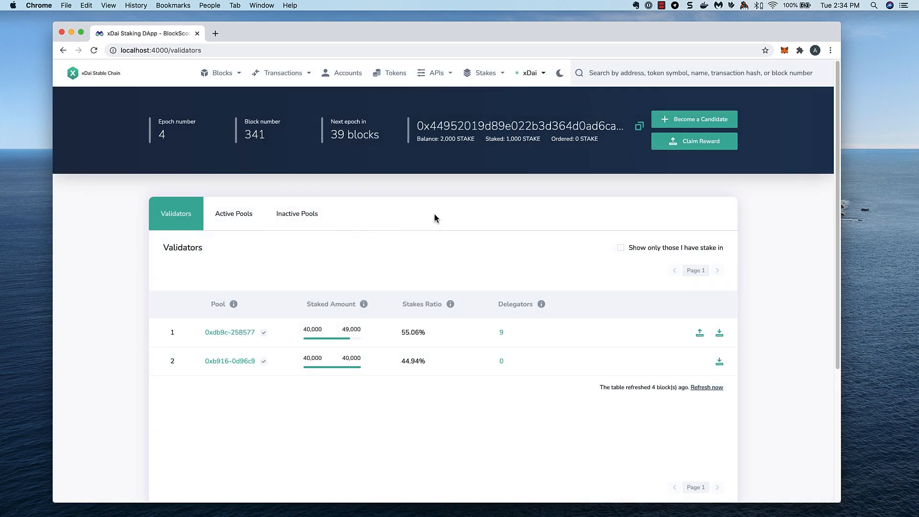
scroll("down", 3)
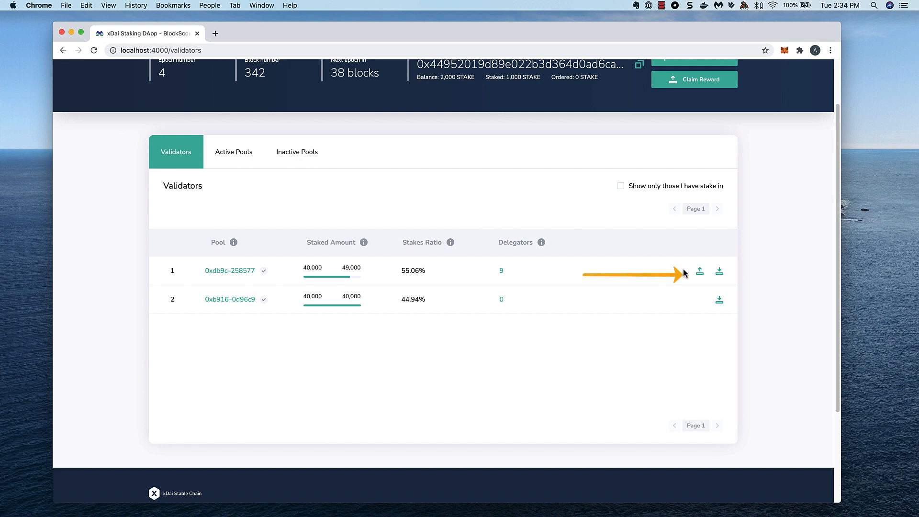
mouse_move(700, 271)
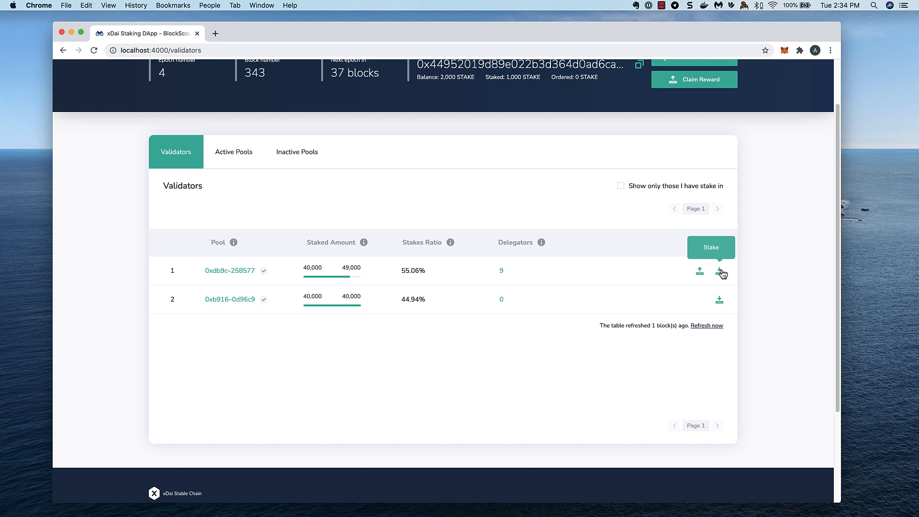
mouse_move(620, 243)
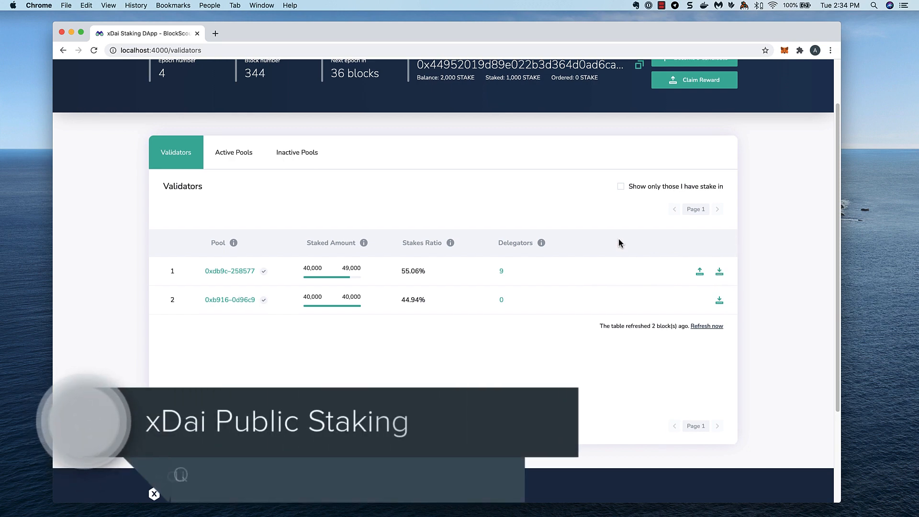